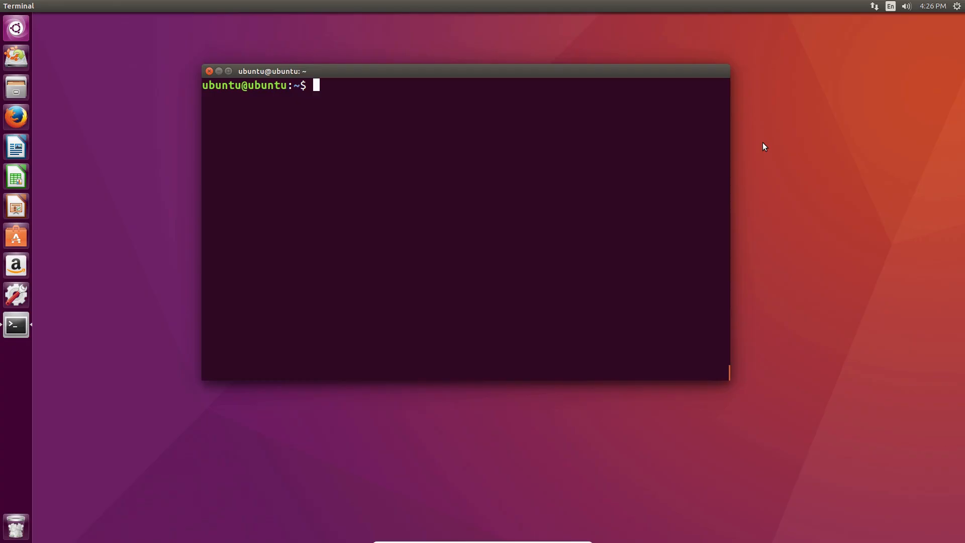
{"action": "type", "text": "ssh-ke"}
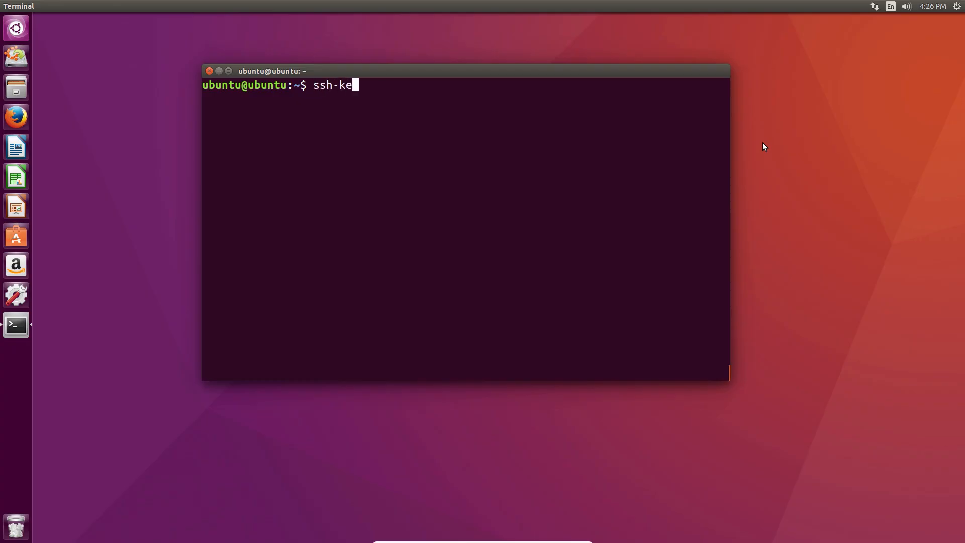
{"action": "type", "text": "ygen -t"}
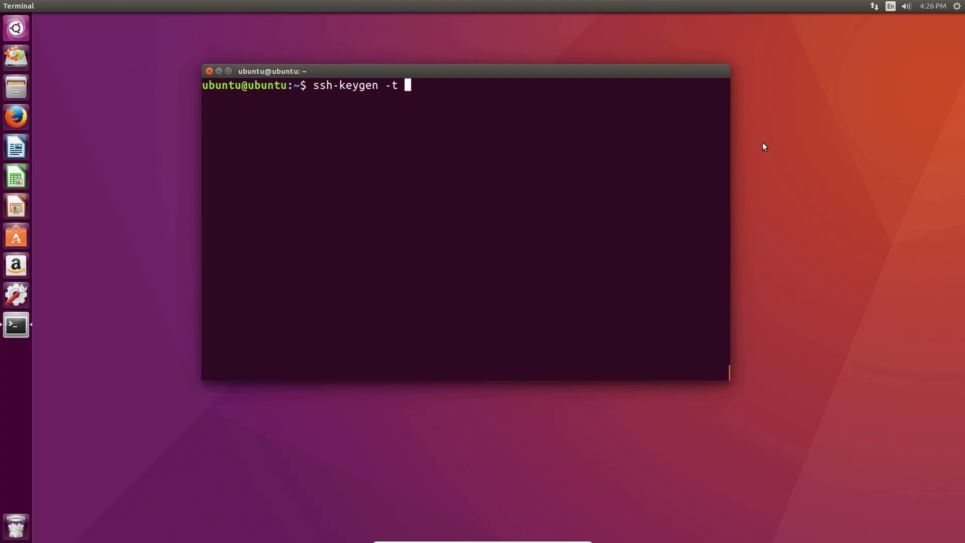
{"action": "type", "text": "rsa -"}
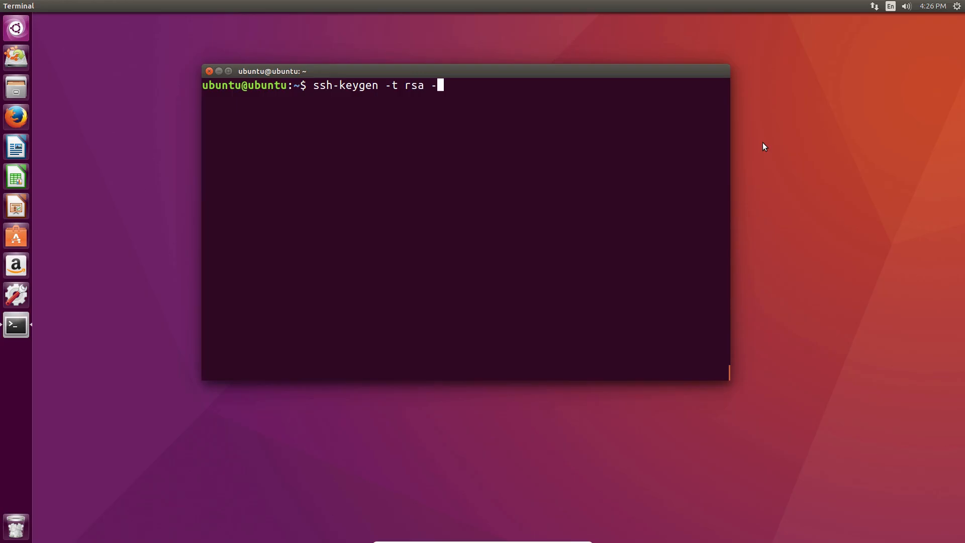
{"action": "type", "text": "b 4096"}
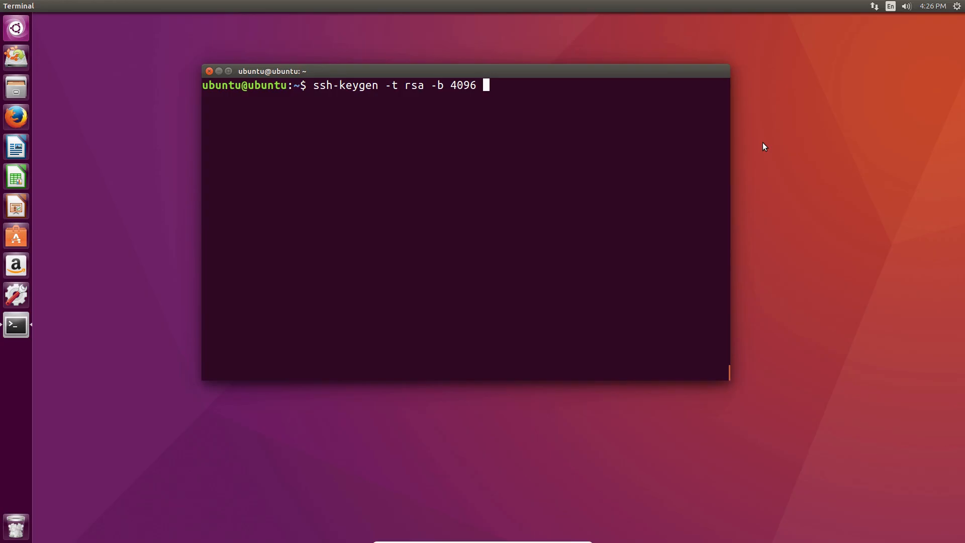
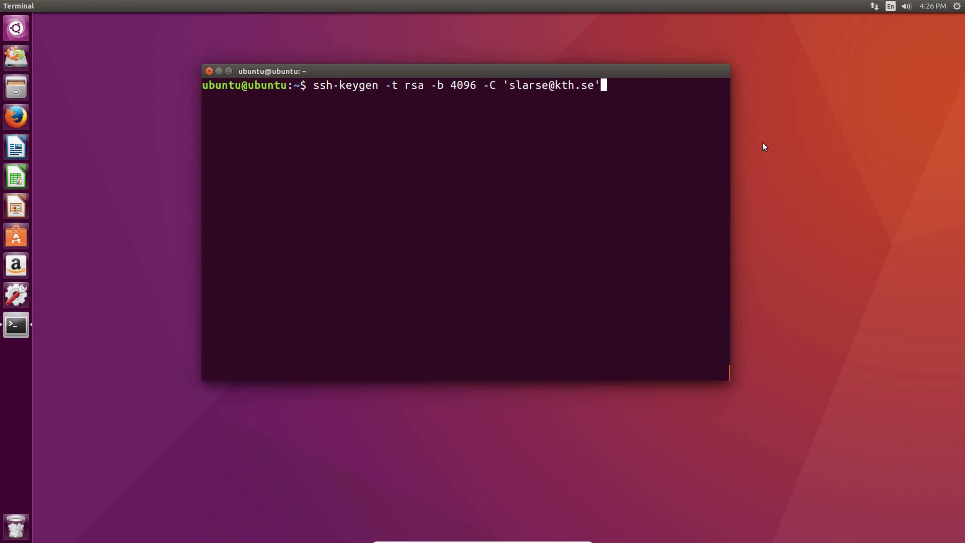
{"action": "key", "text": "Return"}
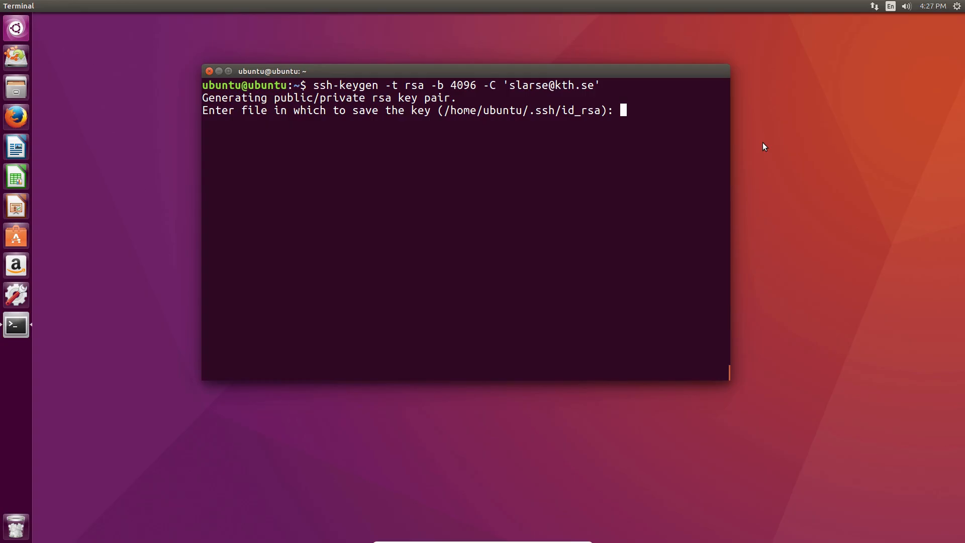
{"action": "mouse_move", "coordinate": [664, 68]}
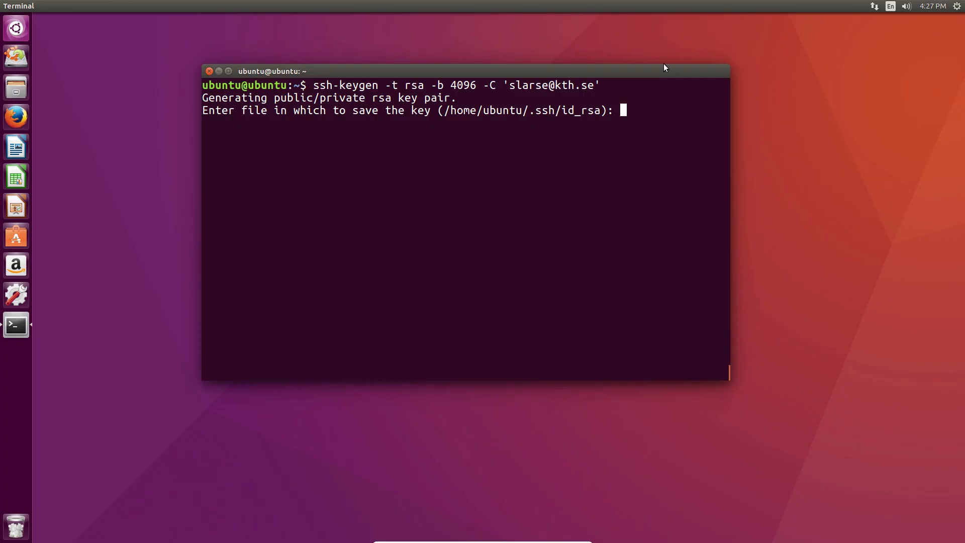
{"action": "mouse_move", "coordinate": [598, 109]}
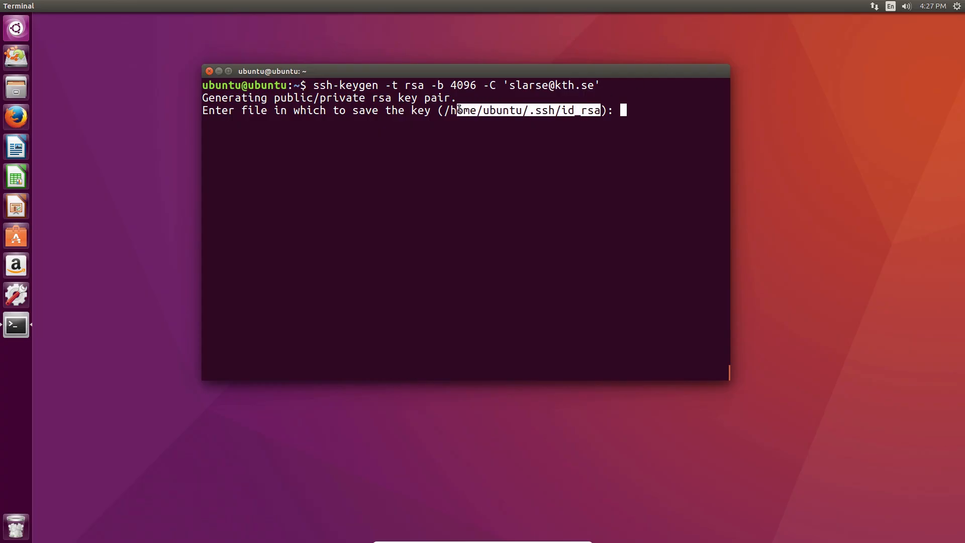
{"action": "mouse_move", "coordinate": [576, 135]}
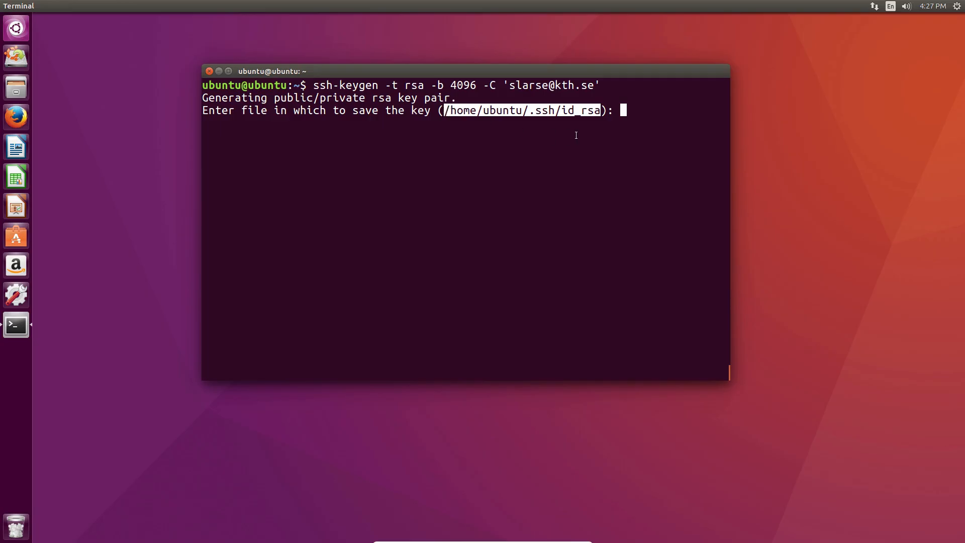
Step: Accept the default key file path, creating the .ssh directory
{"action": "key", "text": "Return"}
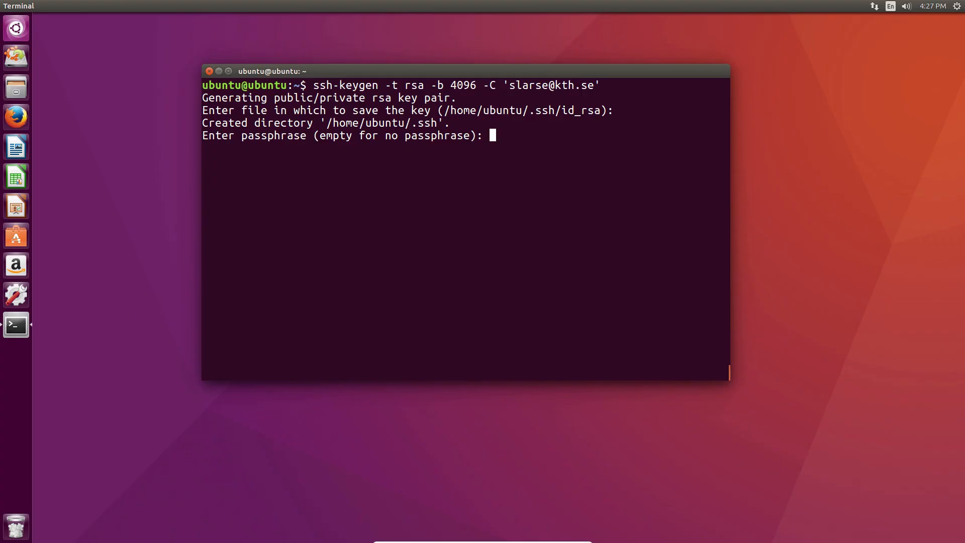
Step: Leave the passphrase empty so id_rsa and id_rsa.pub are written
{"action": "key", "text": "Return"}
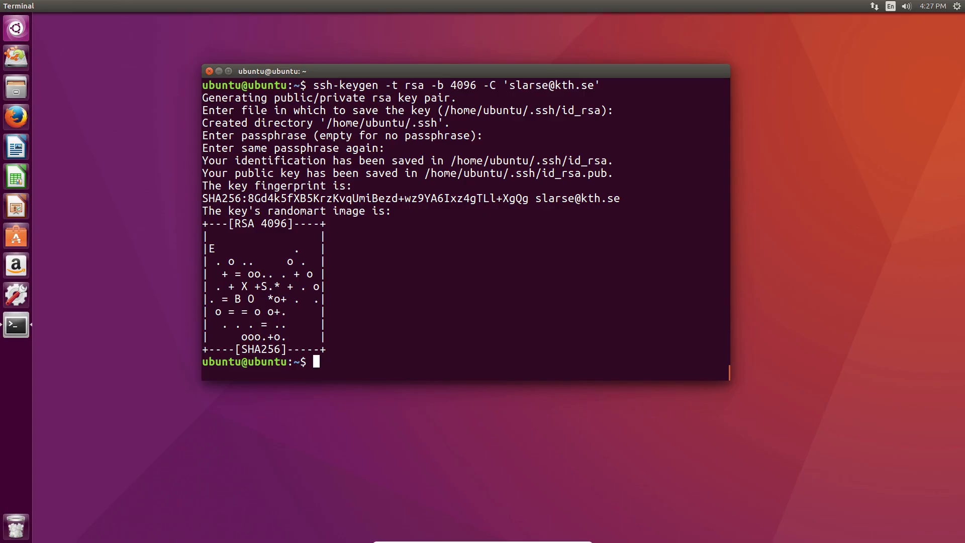
Step: List ~/.ssh to check that id_rsa and id_rsa.pub are present
{"action": "type", "text": "ls ~/."}
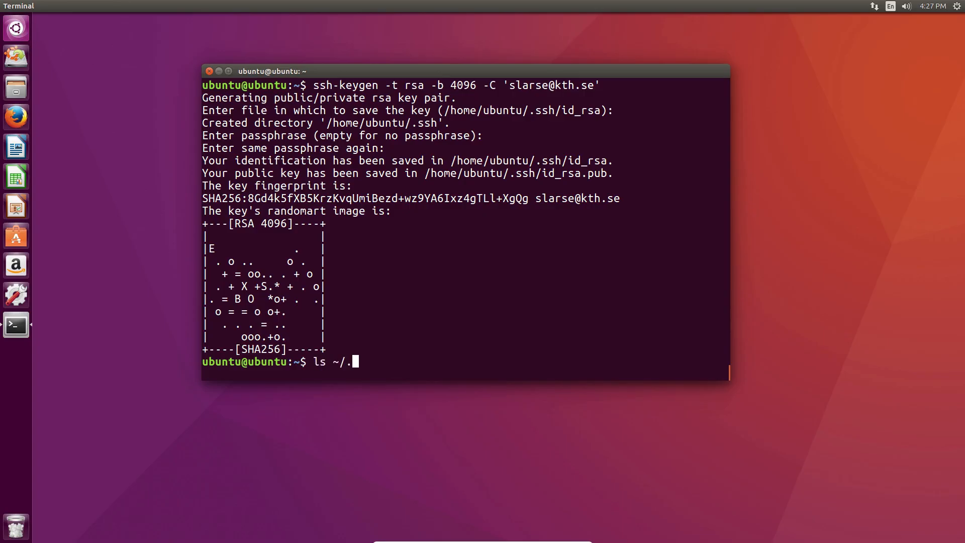
{"action": "key", "text": "Return"}
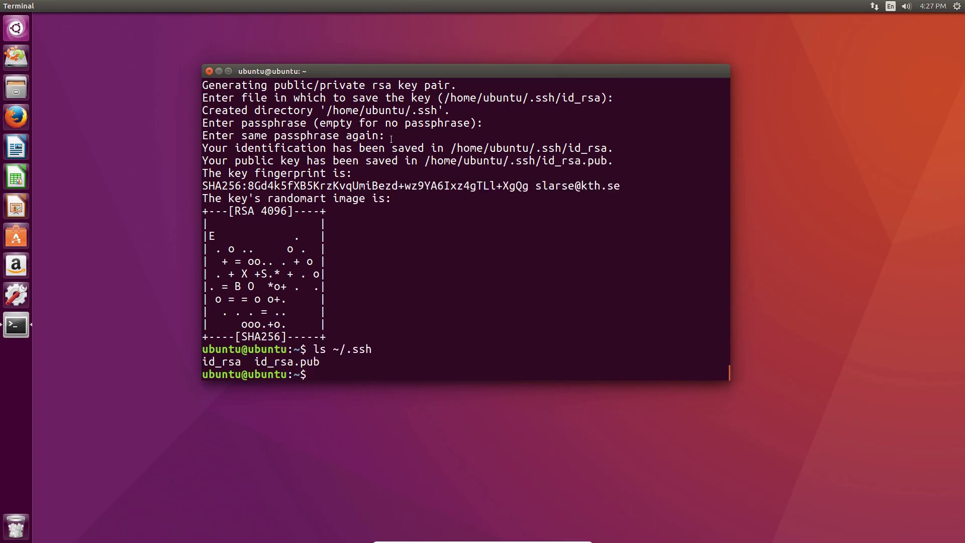
{"action": "double_click", "coordinate": [222, 361]}
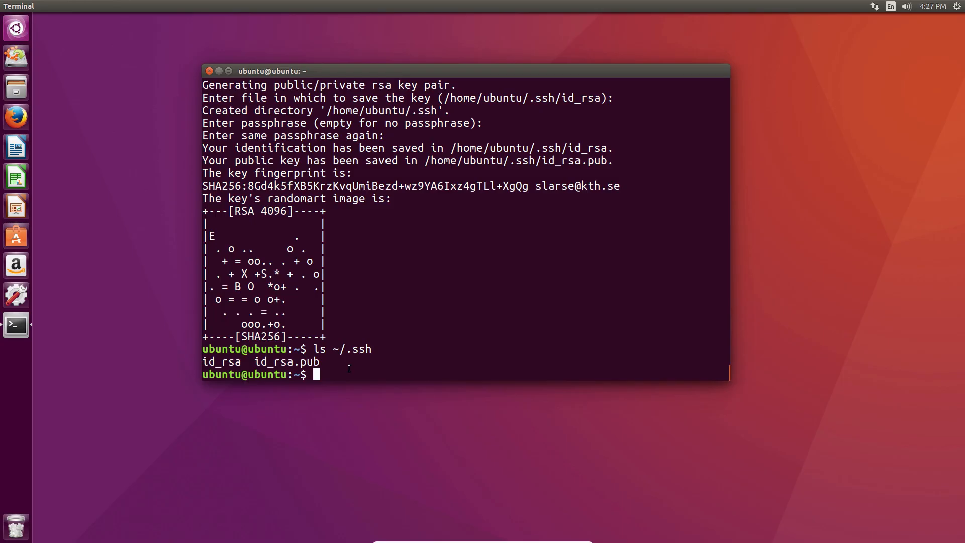
Step: Print ~/.ssh/id_rsa.pub with cat and copy the public key text
{"action": "type", "text": "cat"}
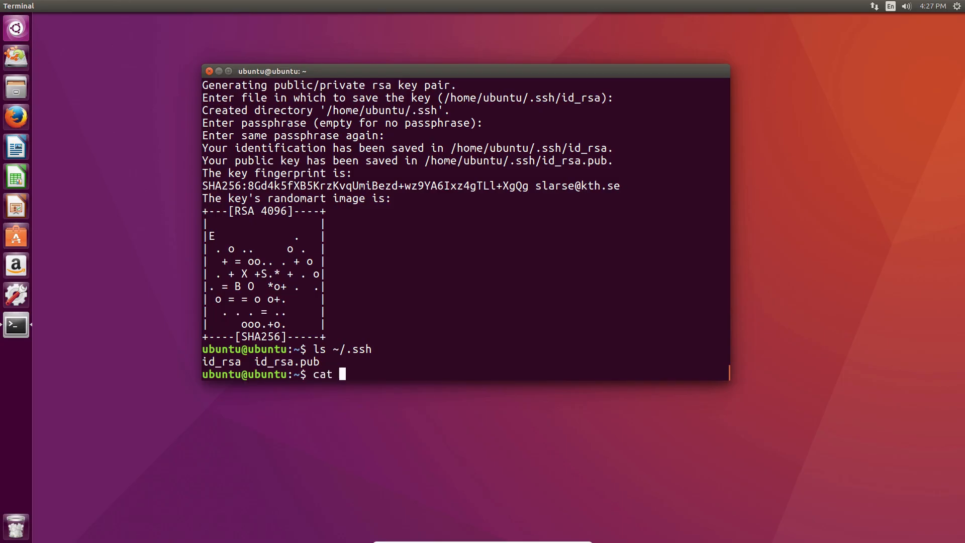
{"action": "type", "text": "~/.ssh/"}
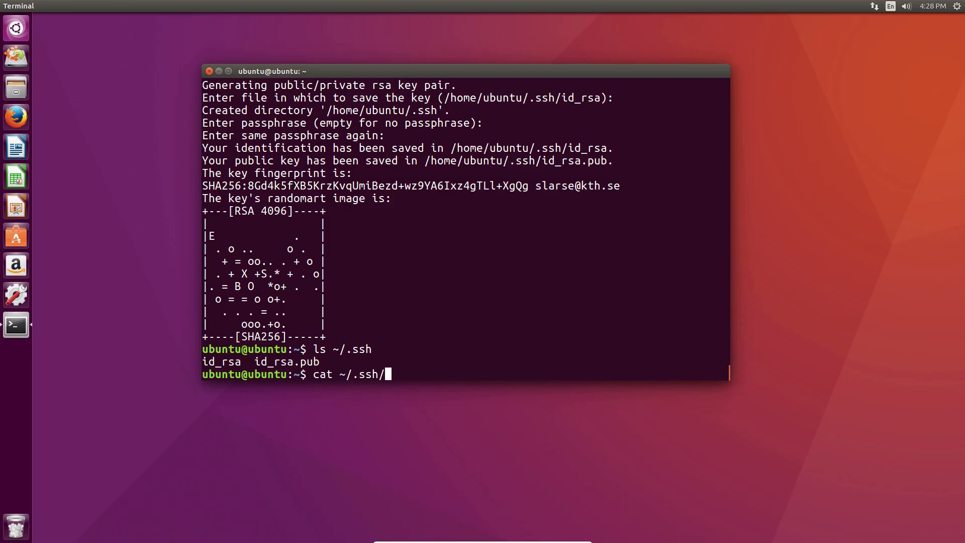
{"action": "type", "text": "id_rsa.pub"}
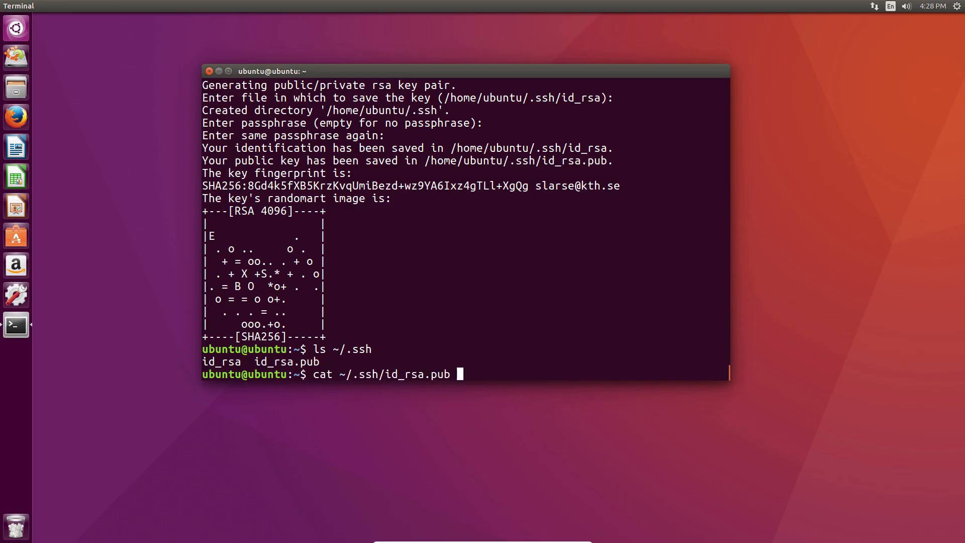
{"action": "key", "text": "Return"}
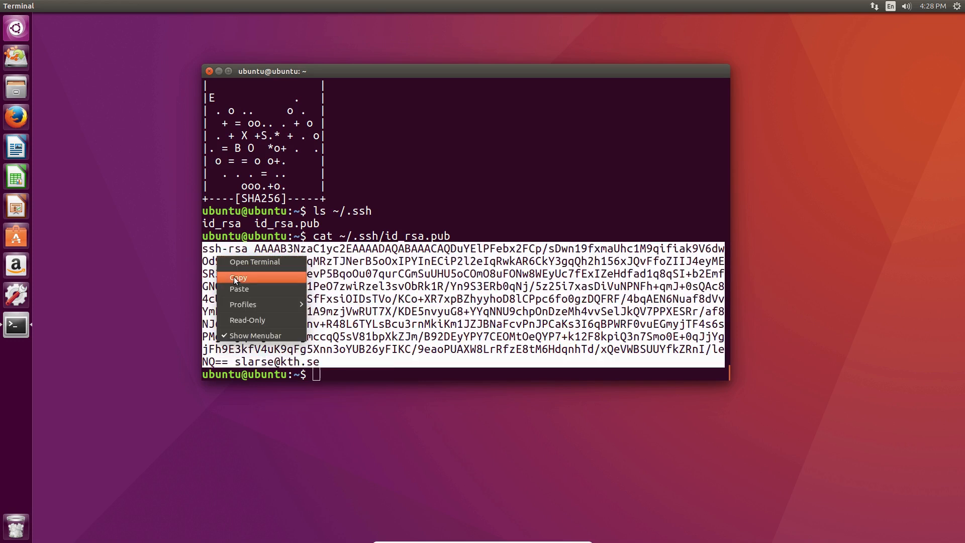
{"action": "left_click", "coordinate": [237, 277]}
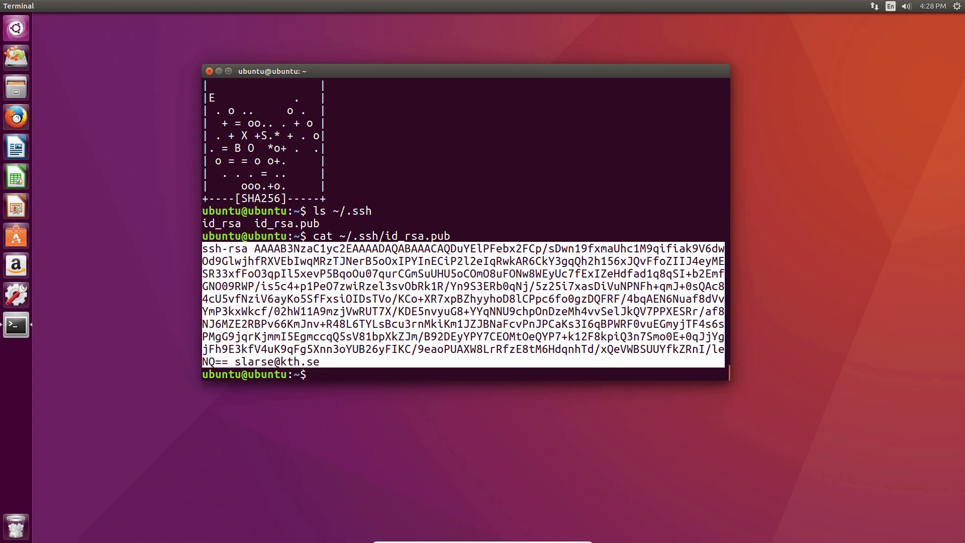
{"action": "left_click", "coordinate": [16, 117]}
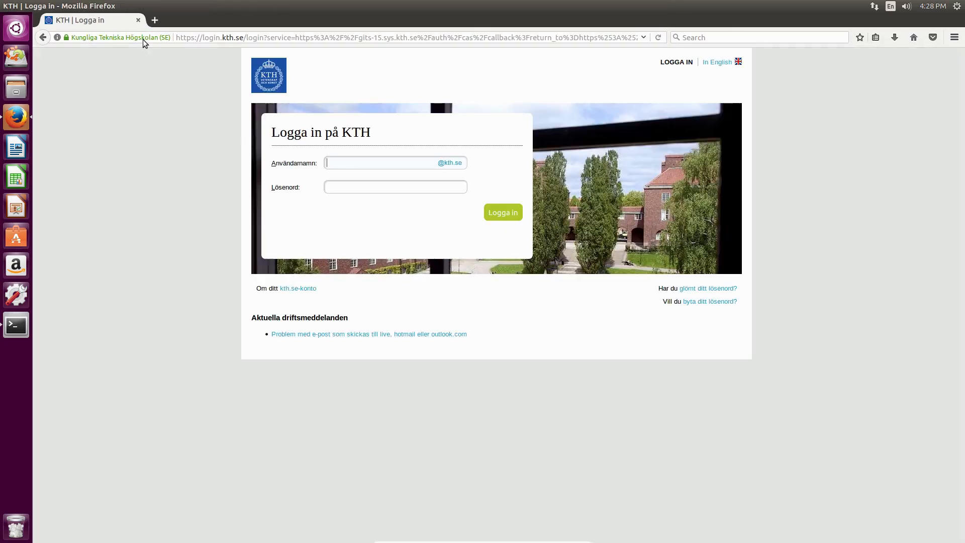
Step: Log in to KTH GitHub Enterprise as slarse with the KTH password
{"action": "type", "text": "slarse"}
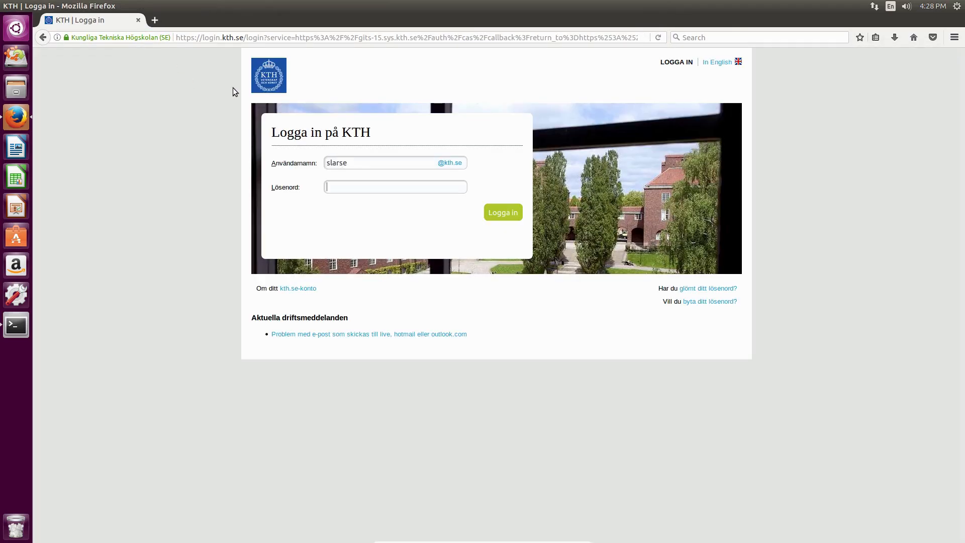
{"action": "type", "text": "password"}
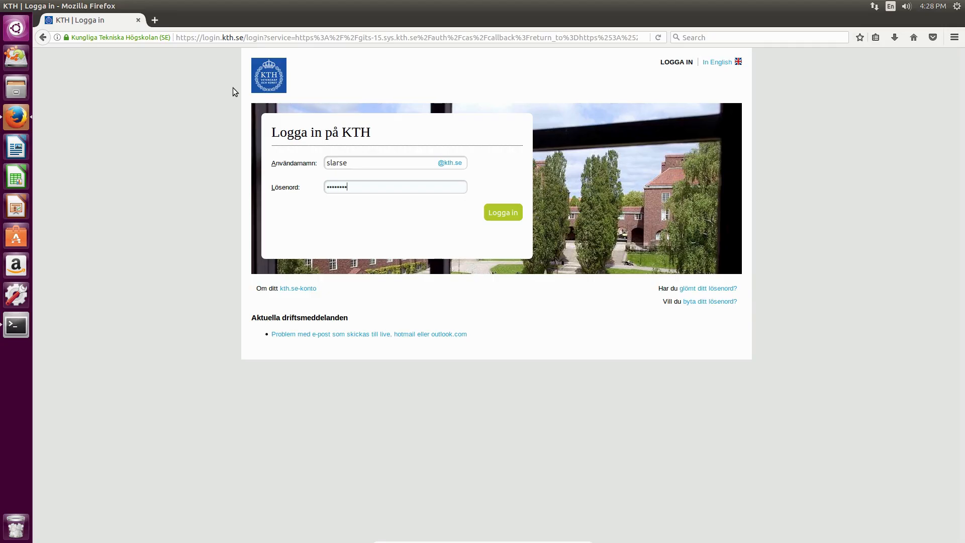
{"action": "left_click", "coordinate": [503, 213]}
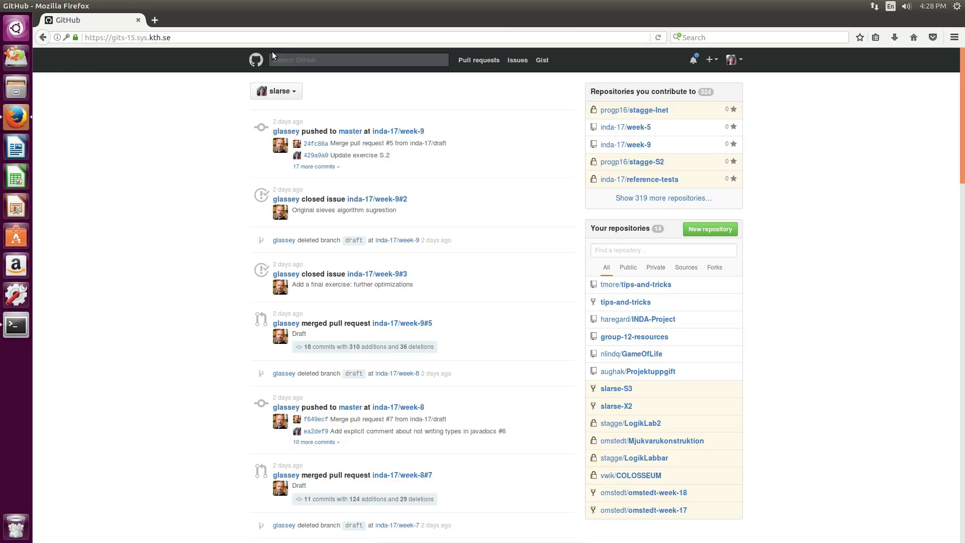
{"action": "left_click", "coordinate": [732, 60]}
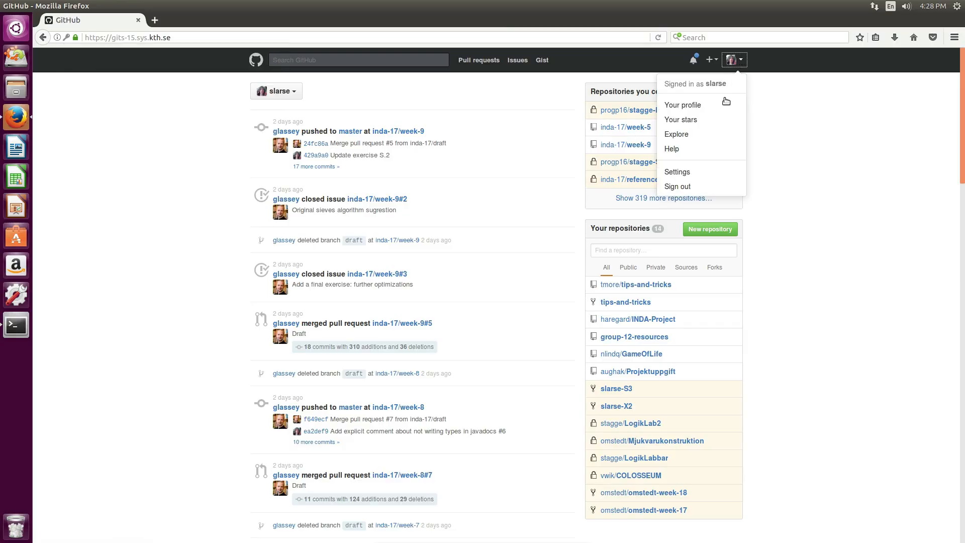
{"action": "mouse_move", "coordinate": [677, 172]}
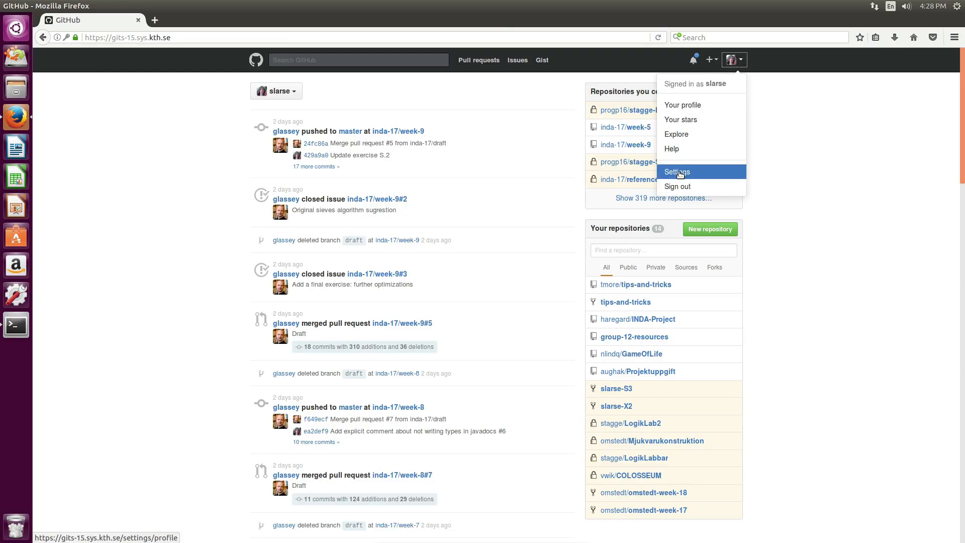
Step: Add the copied public key under SSH and GPG keys, titled 'Ubuntu tutorial'
{"action": "left_click", "coordinate": [676, 171]}
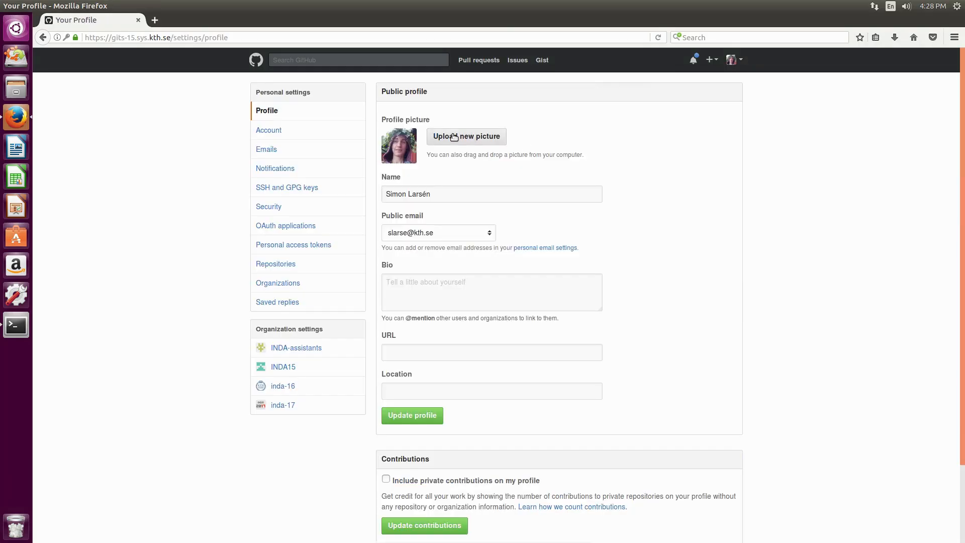
{"action": "left_click", "coordinate": [287, 187]}
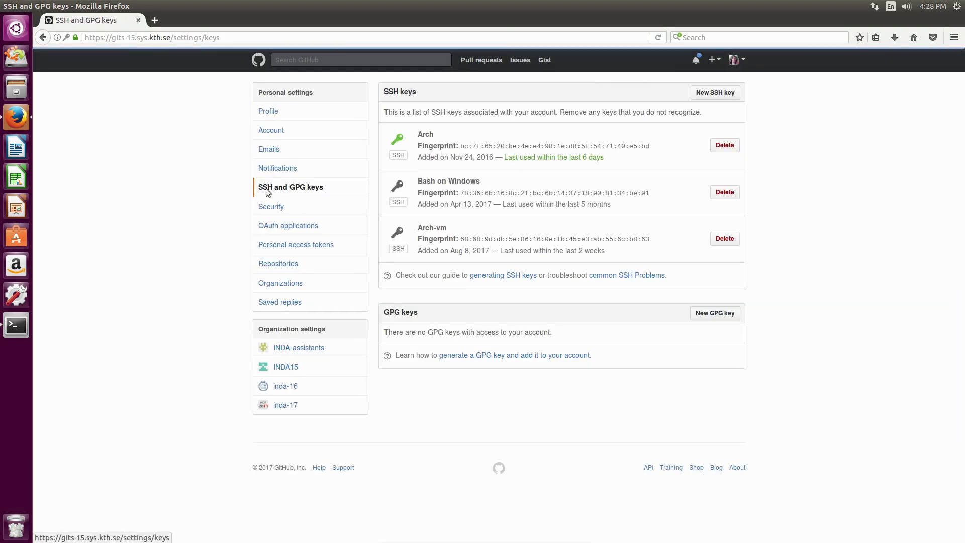
{"action": "mouse_move", "coordinate": [715, 92]}
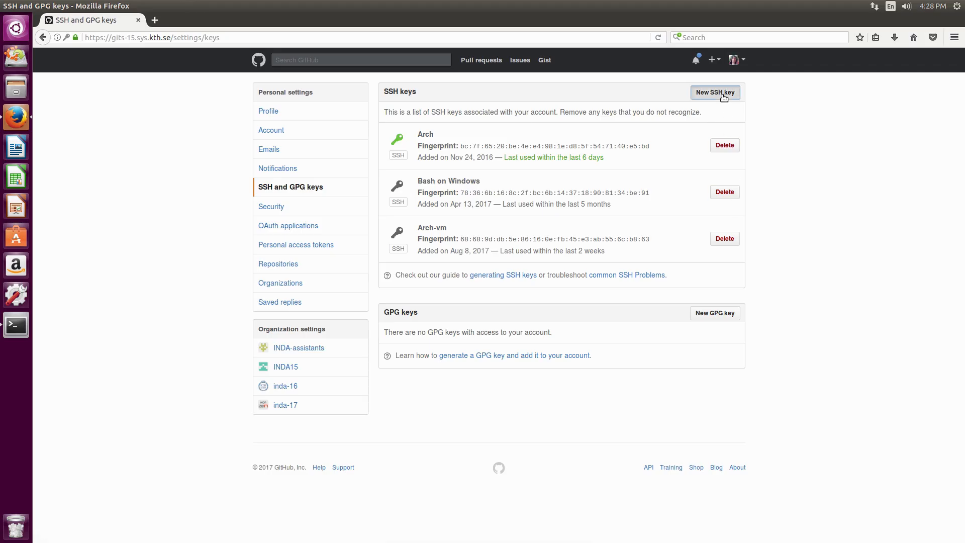
{"action": "left_click", "coordinate": [715, 92]}
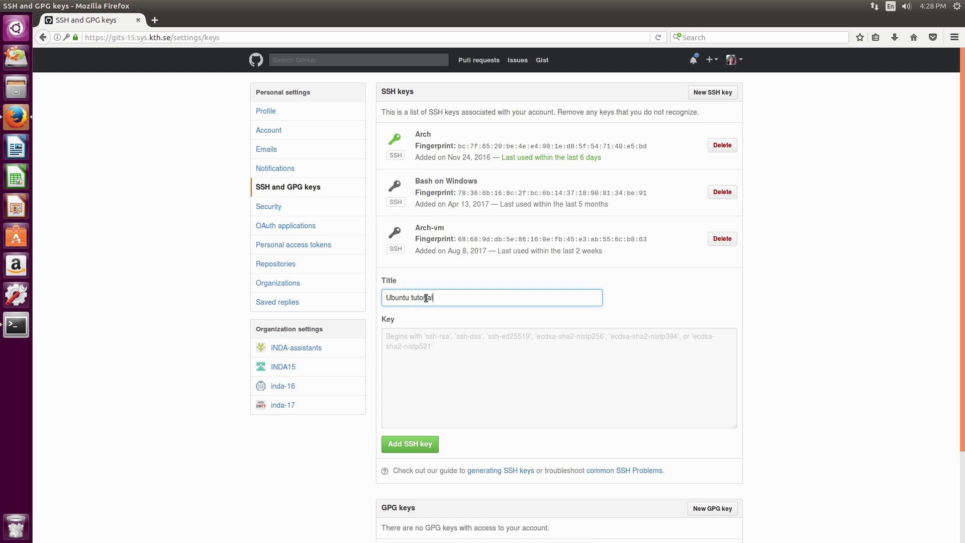
{"action": "mouse_move", "coordinate": [428, 342]}
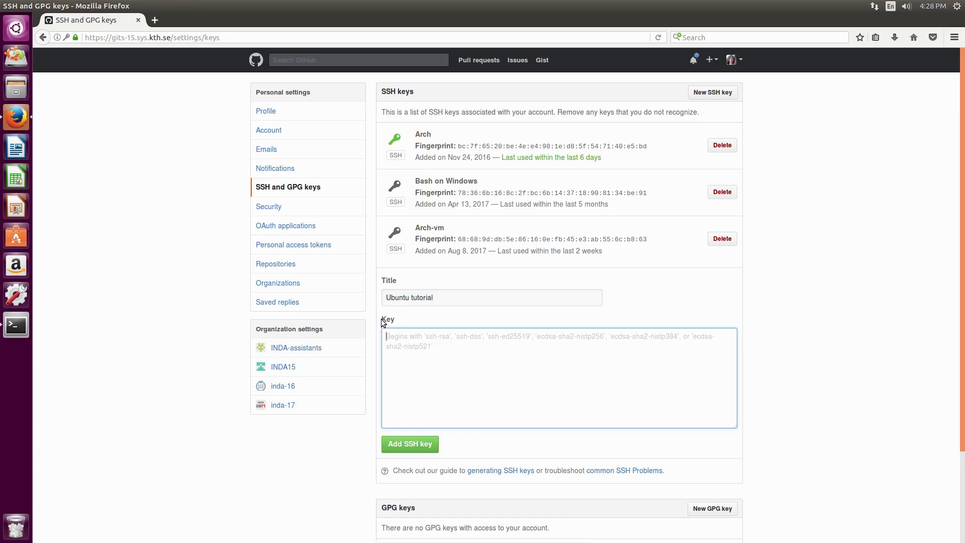
{"action": "mouse_move", "coordinate": [475, 367]}
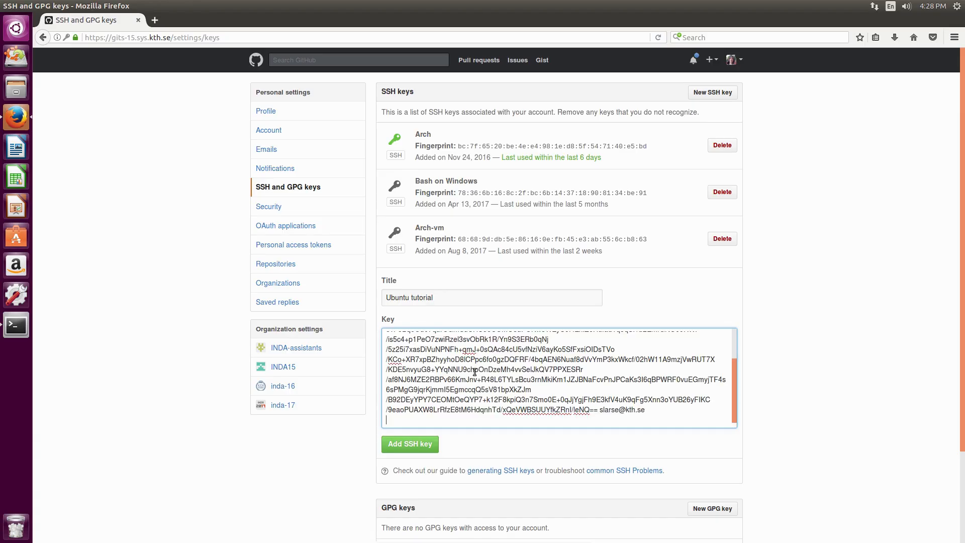
{"action": "left_click", "coordinate": [410, 443]}
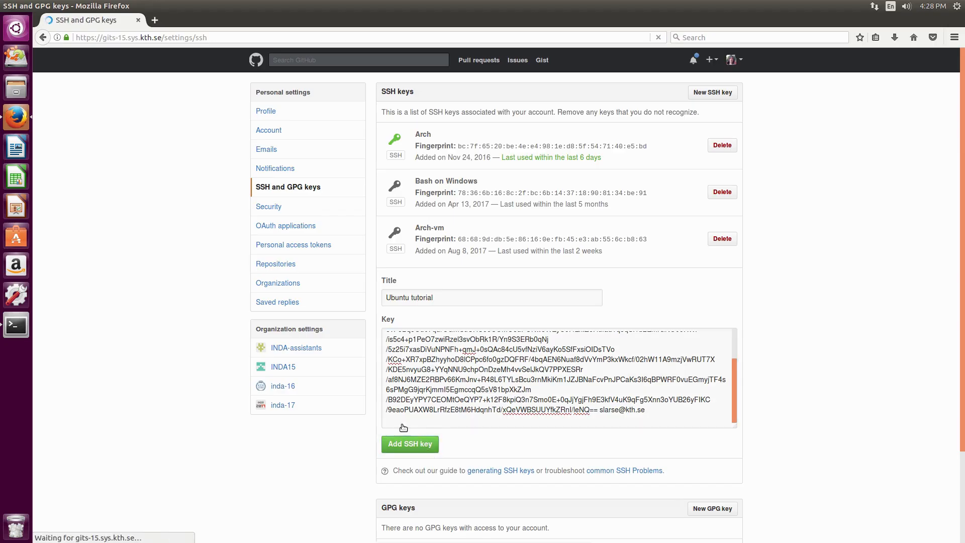
{"action": "left_click", "coordinate": [409, 444]}
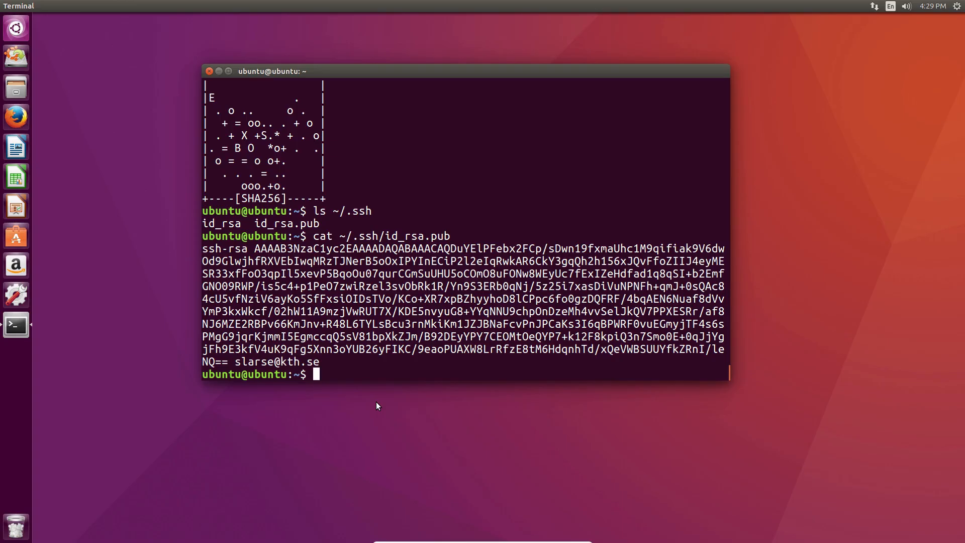
Step: Run eval $(ssh-agent -s) to start an agent, reporting pid 27125
{"action": "type", "text": "eval $("}
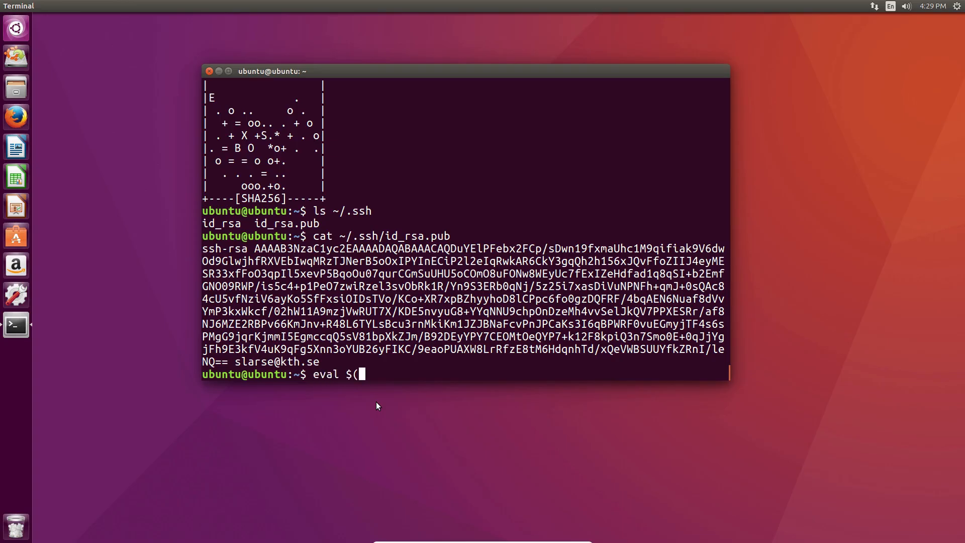
{"action": "type", "text": "ssh"}
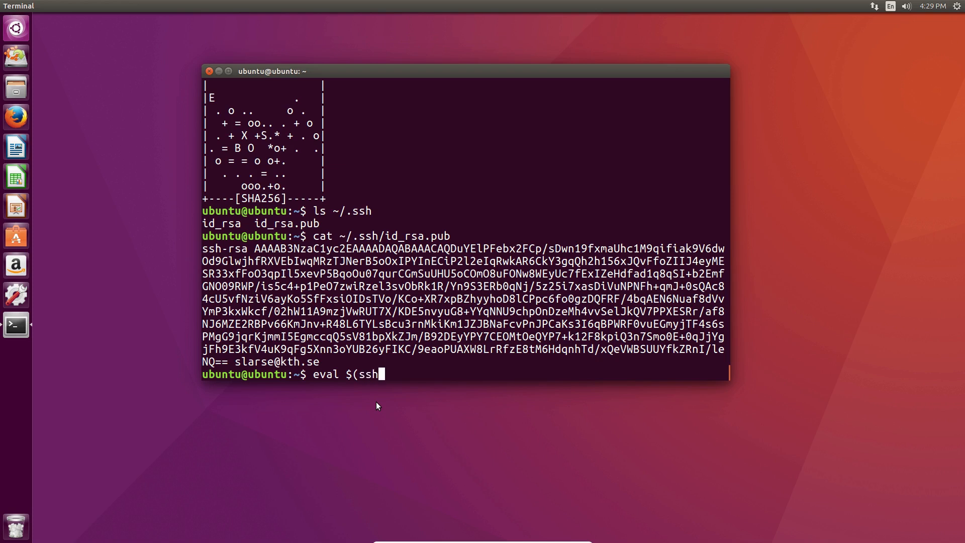
{"action": "type", "text": "-agent -s"}
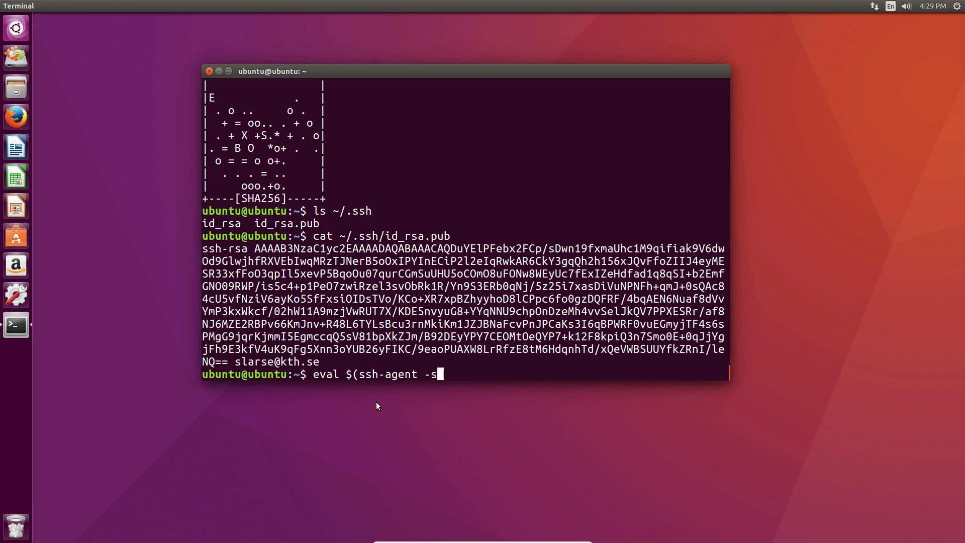
{"action": "type", "text": ")"}
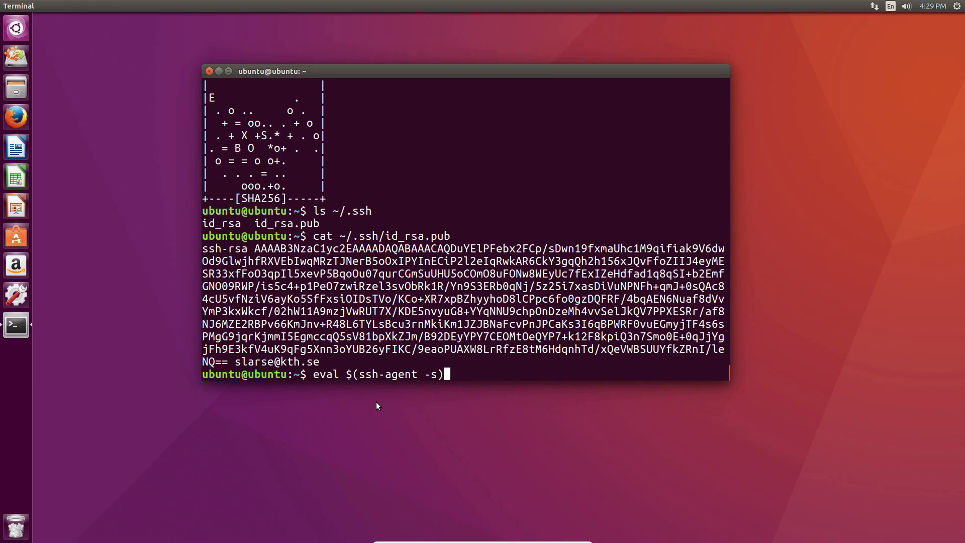
{"action": "key", "text": "Return"}
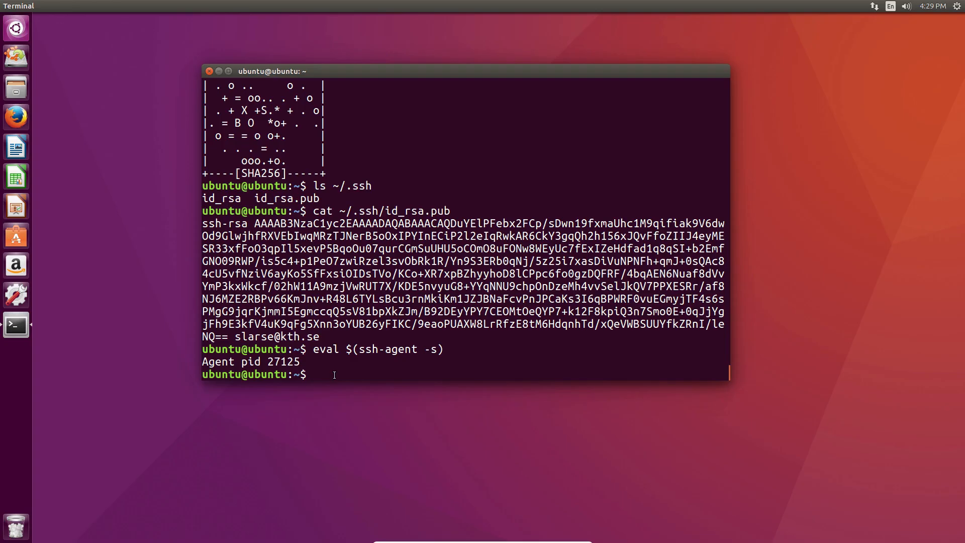
{"action": "mouse_move", "coordinate": [365, 478]}
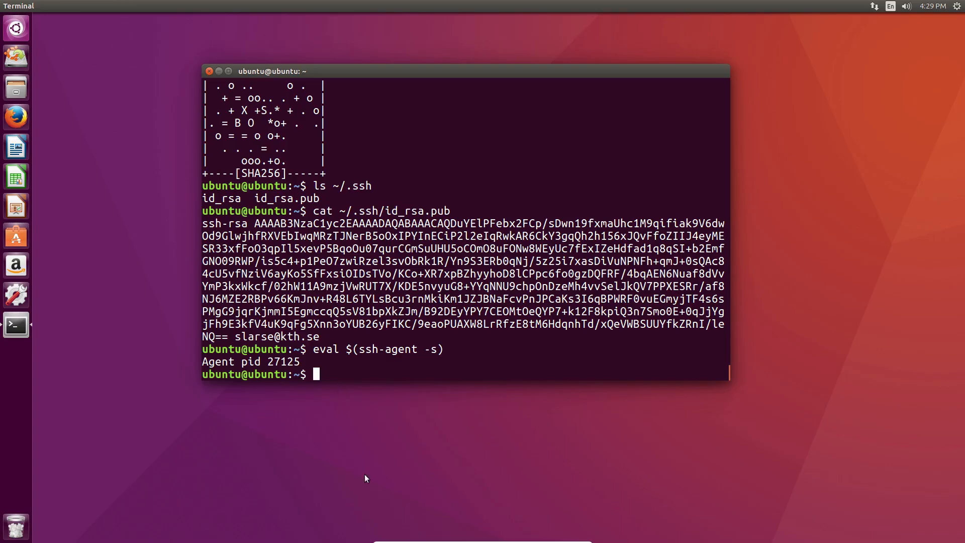
Step: Load the private key ~/.ssh/id_rsa into the agent with ssh-add
{"action": "type", "text": "ssh-add"}
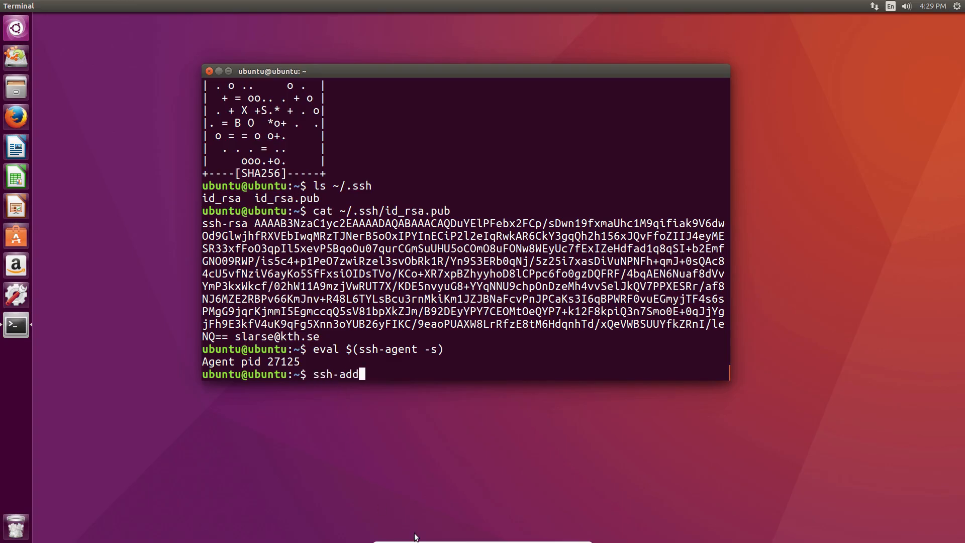
{"action": "type", "text": "~/.ssh/"}
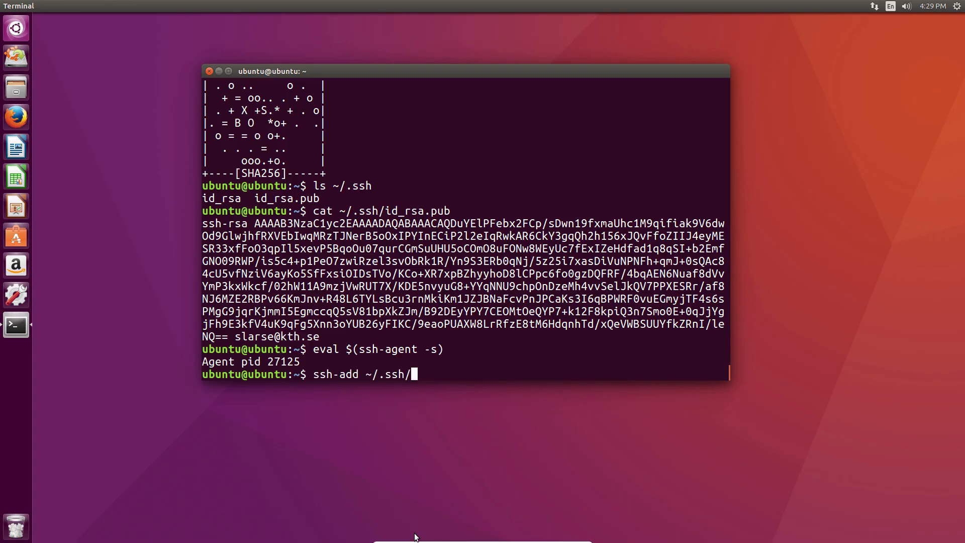
{"action": "type", "text": "id_rsa"}
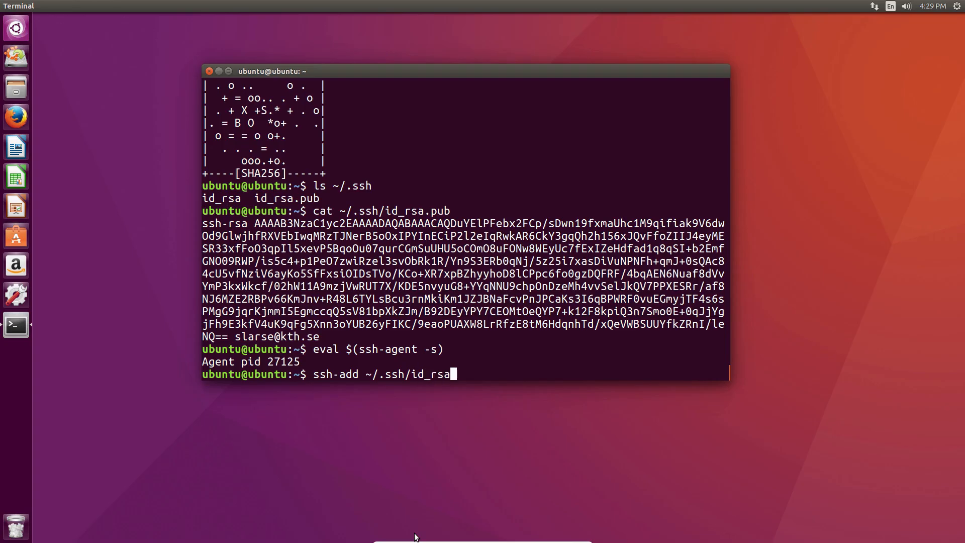
{"action": "key", "text": "Return"}
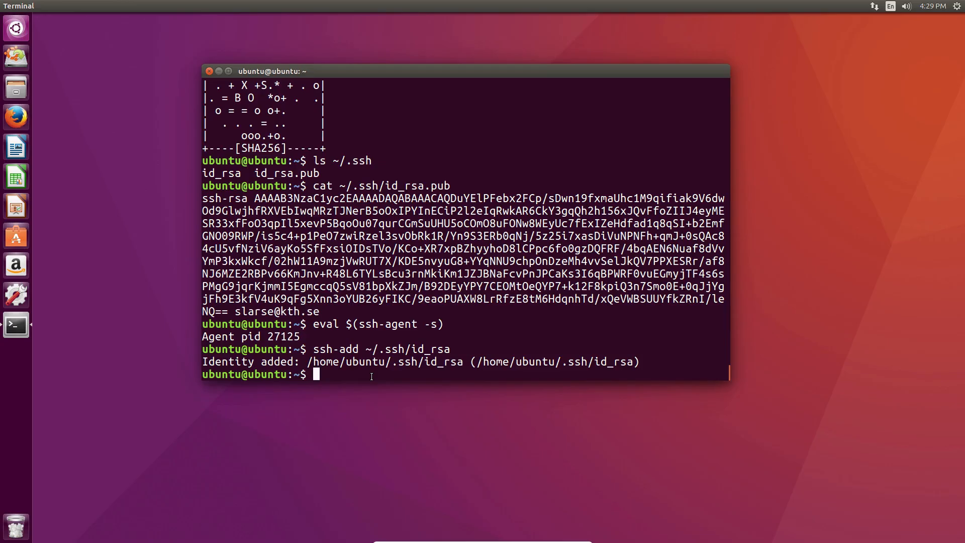
{"action": "type", "text": "git clone git@gits-"}
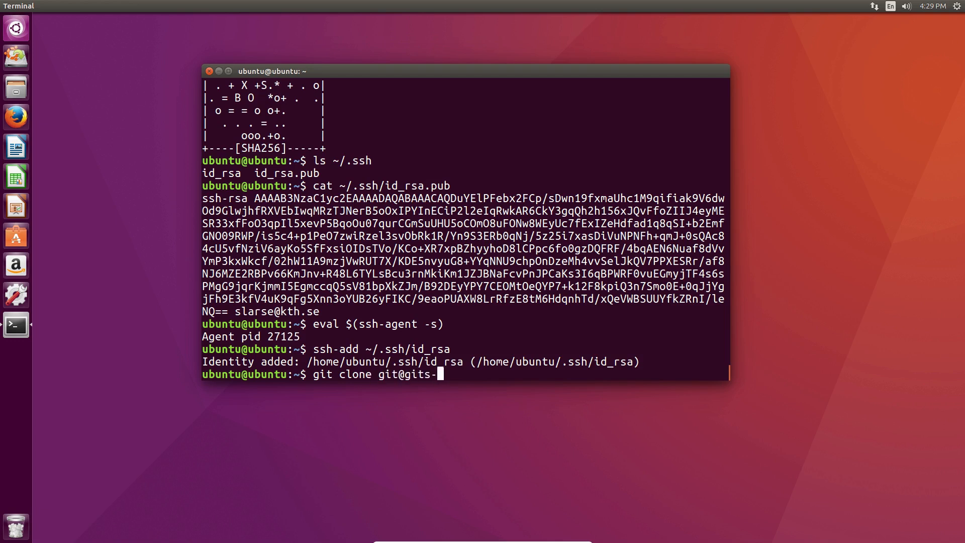
Step: Clone inda-17/week-1 from gits-15.sys.kth.se, trusting the host and rerunning after the typo
{"action": "type", "text": "15.sys."}
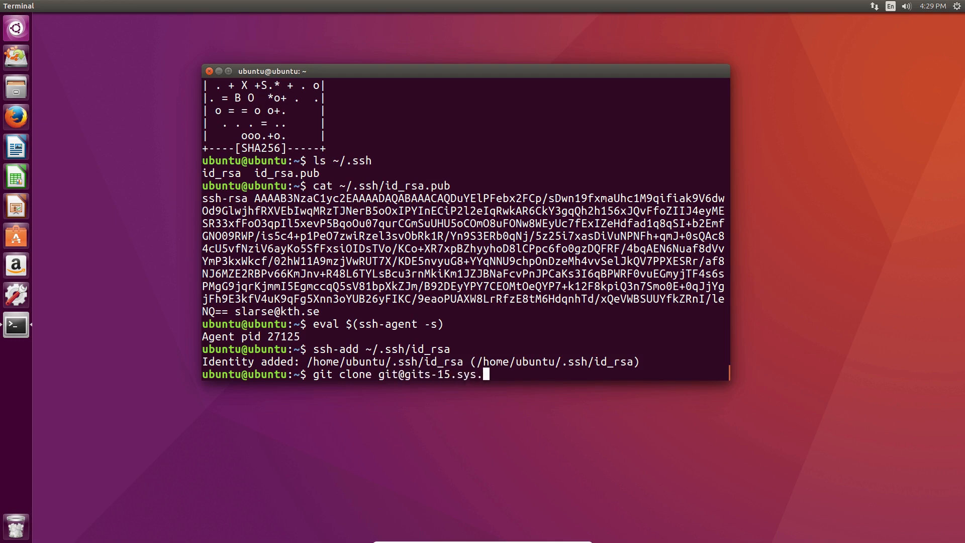
{"action": "type", "text": "kth.se:inda-17"}
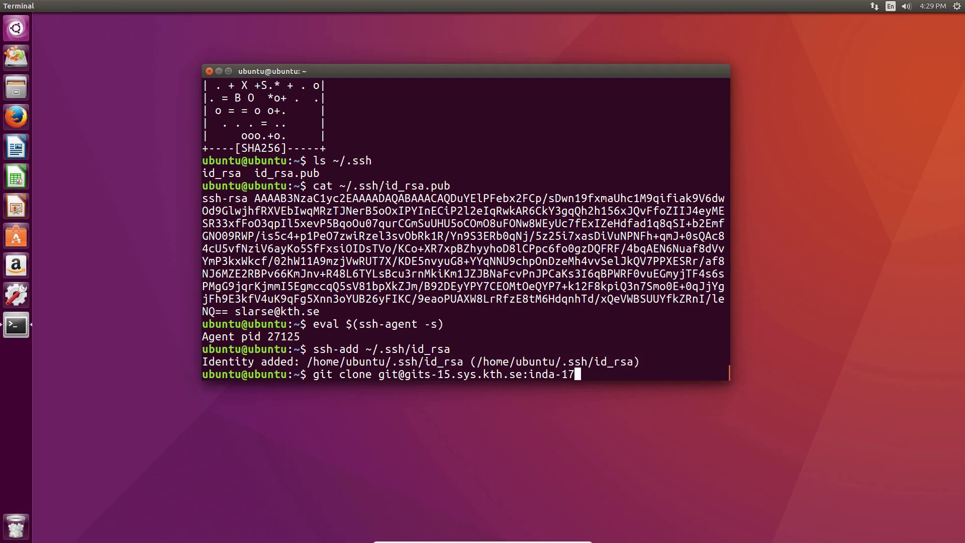
{"action": "type", "text": "/week=1"}
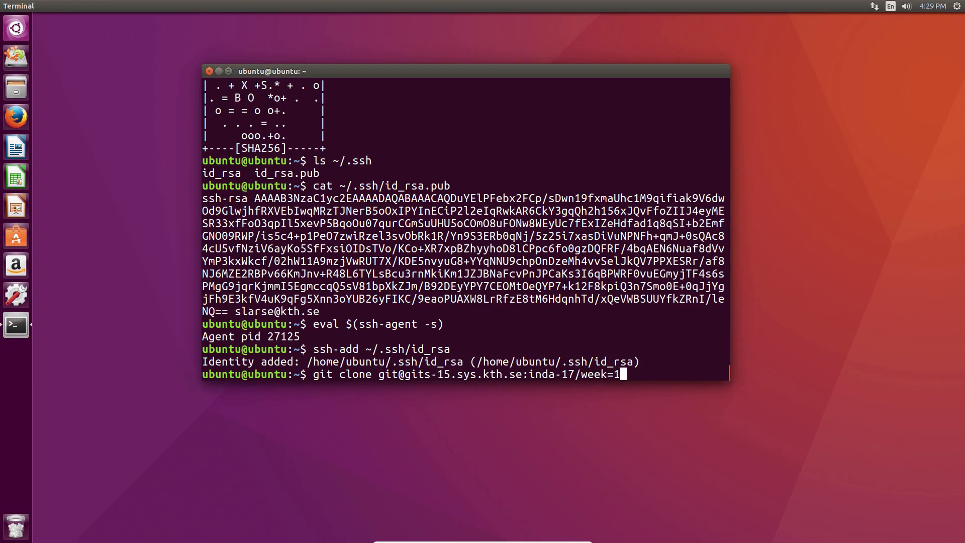
{"action": "key", "text": "Return"}
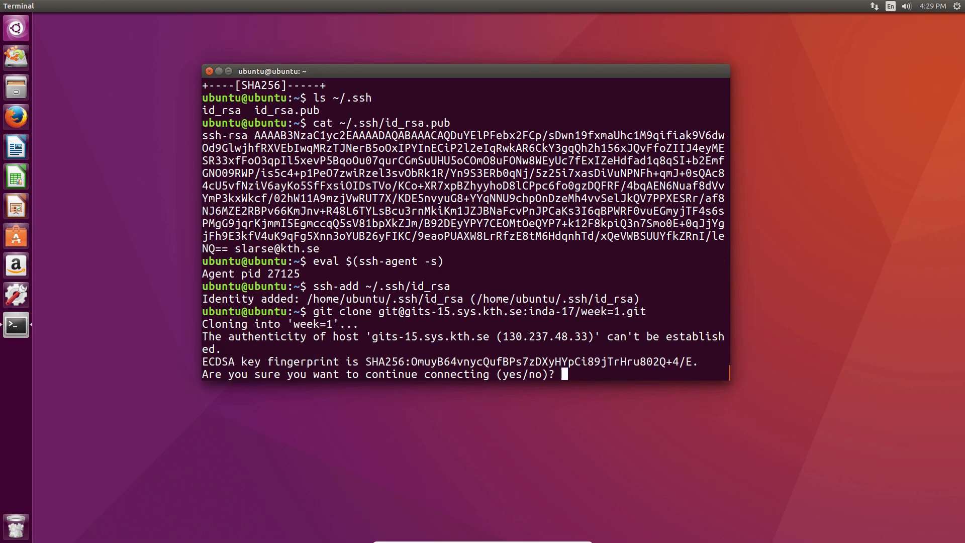
{"action": "type", "text": "yes"}
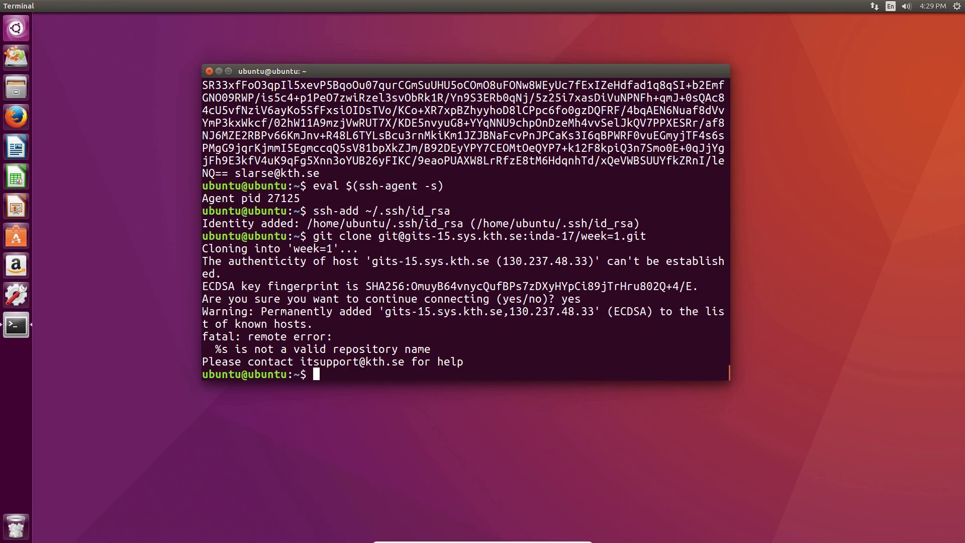
{"action": "type", "text": "git clone git@gits-15.sys.kth.se:inda-17/week=1.git"}
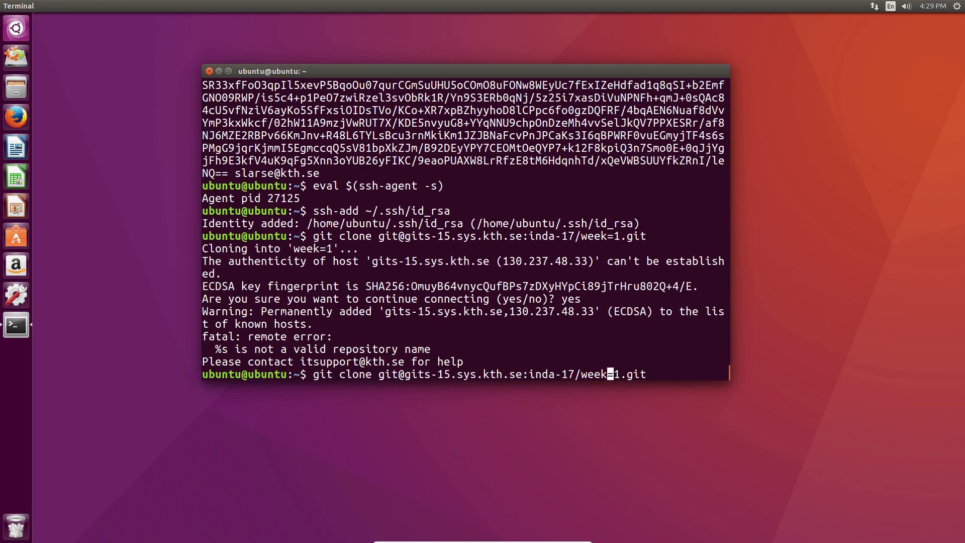
{"action": "key", "text": "Return"}
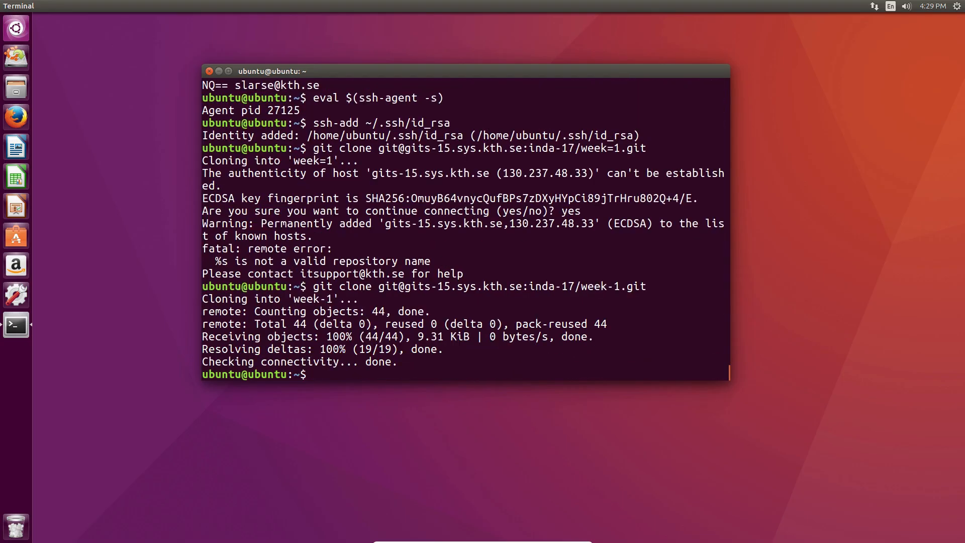